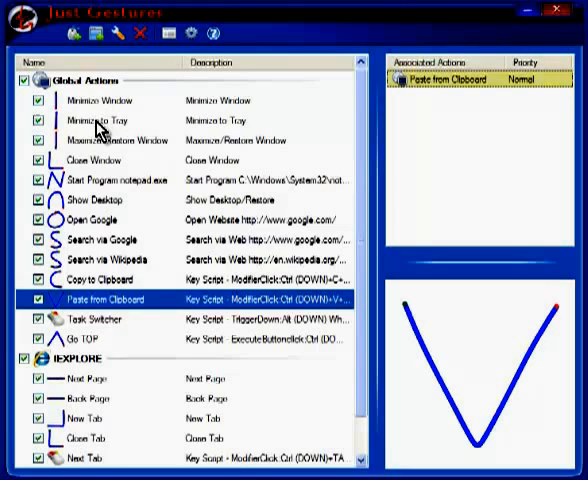
pyautogui.moveTo(98, 320)
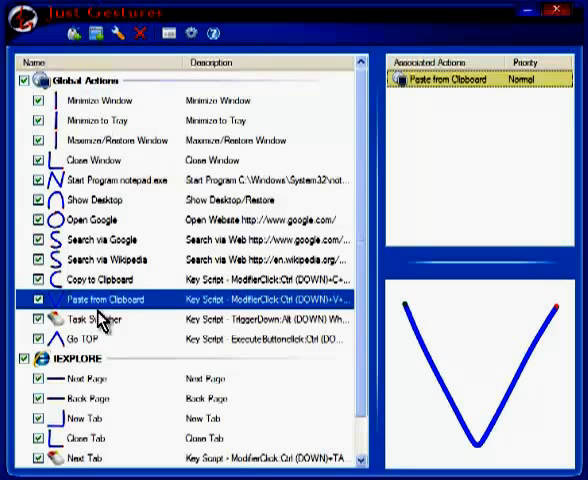
# - Select an item and enter the text 'Th1s'
pyautogui.click(80, 359)
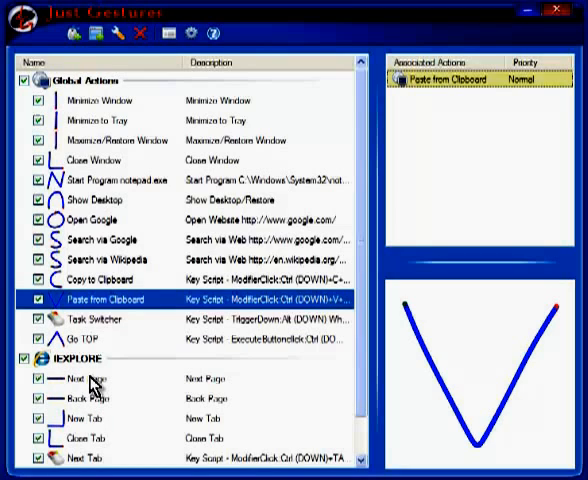
pyautogui.moveTo(92, 440)
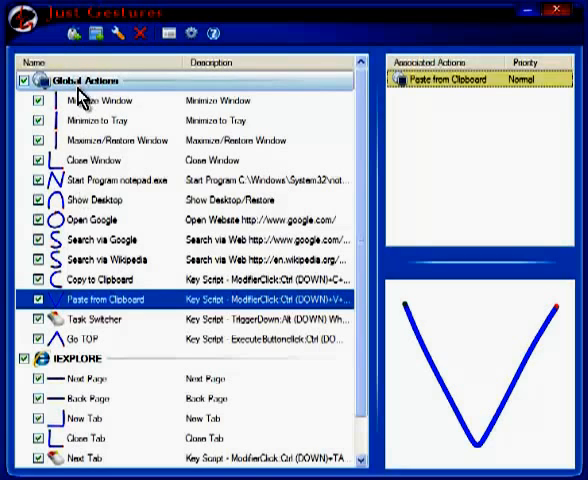
pyautogui.moveTo(92, 192)
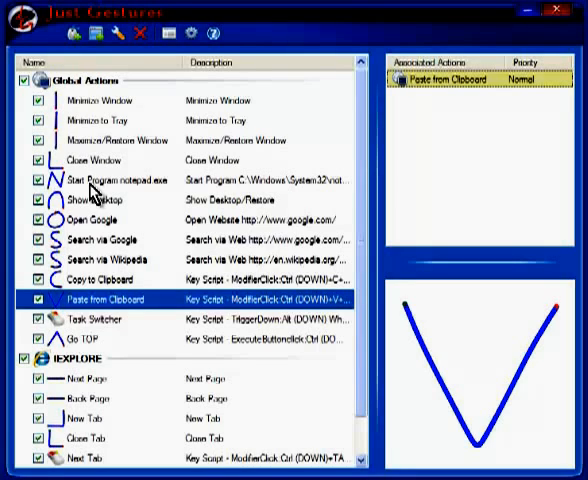
pyautogui.moveTo(442, 178)
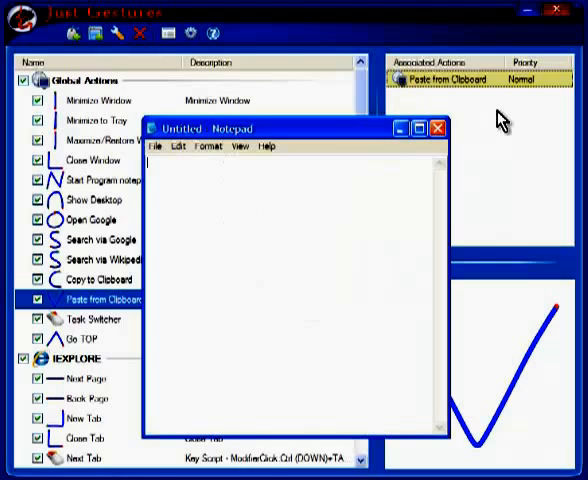
pyautogui.write('Th')
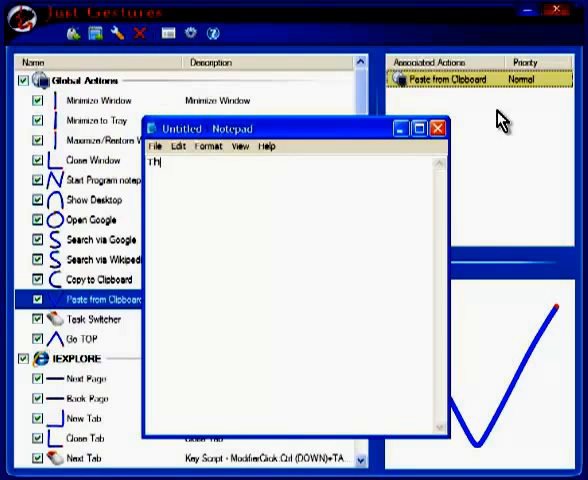
pyautogui.write('1s')
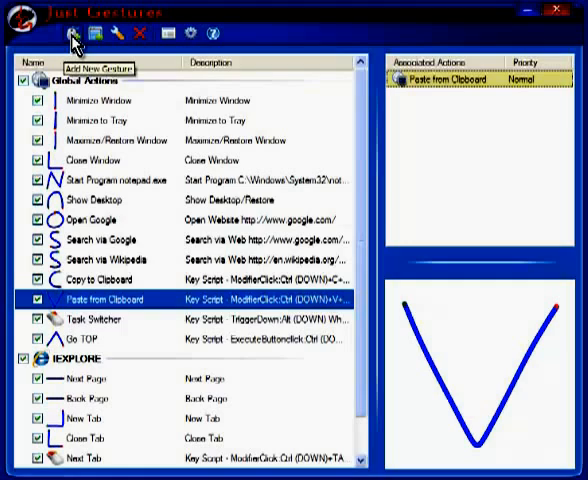
# - Add a new Windows Shell Start Program gesture that launches chrome.exe
pyautogui.click(71, 36)
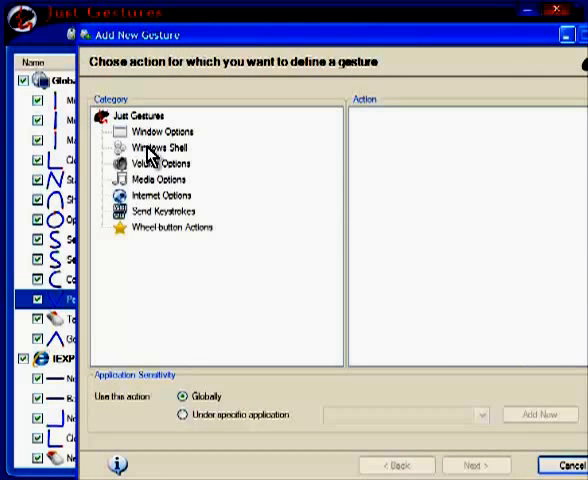
pyautogui.click(158, 147)
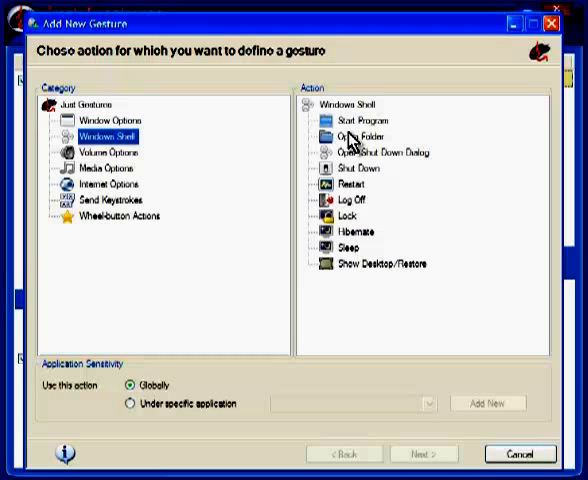
pyautogui.click(356, 121)
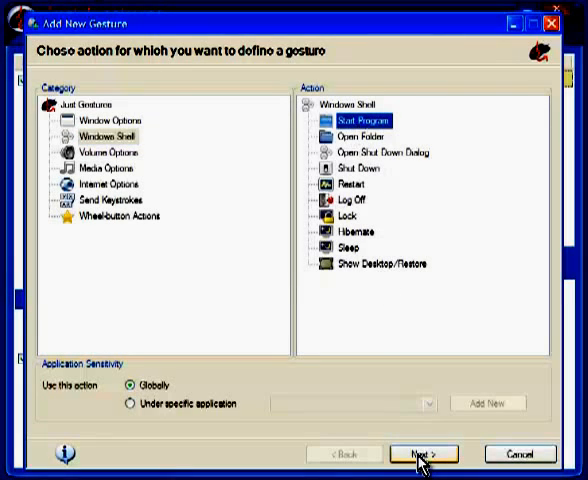
pyautogui.click(422, 453)
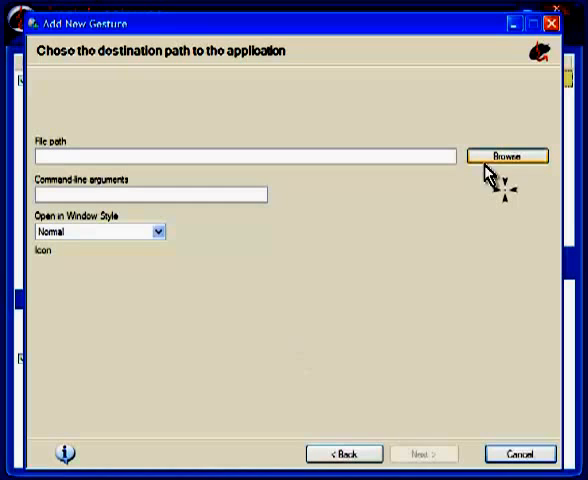
pyautogui.click(507, 156)
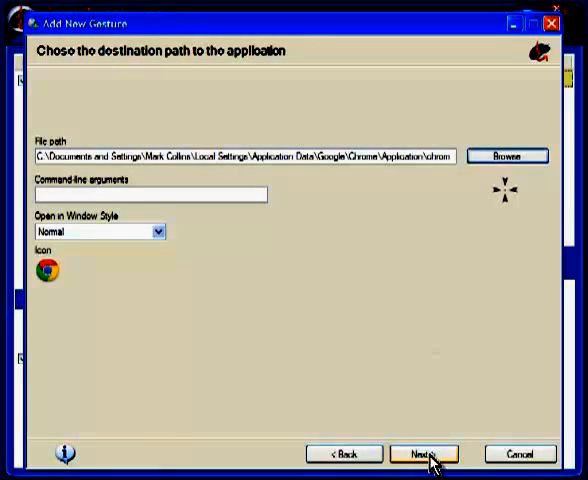
pyautogui.click(424, 453)
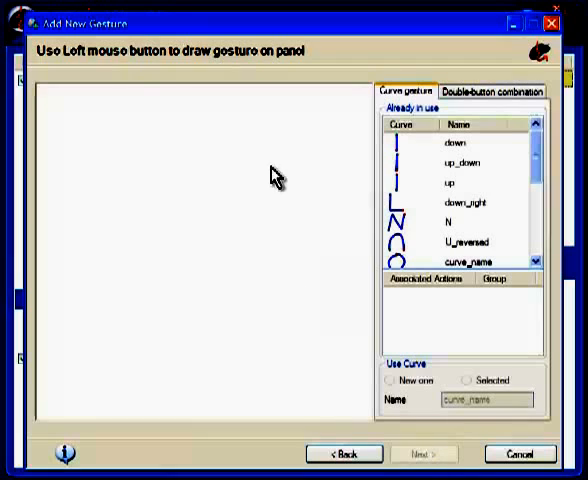
pyautogui.moveTo(125, 70)
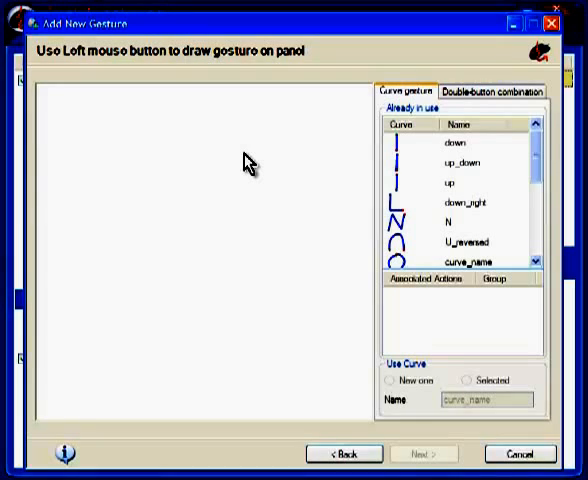
# - Draw a looping G shape and save it as a new curve named 'G'
pyautogui.moveTo(245, 152); pyautogui.dragTo(190, 262)
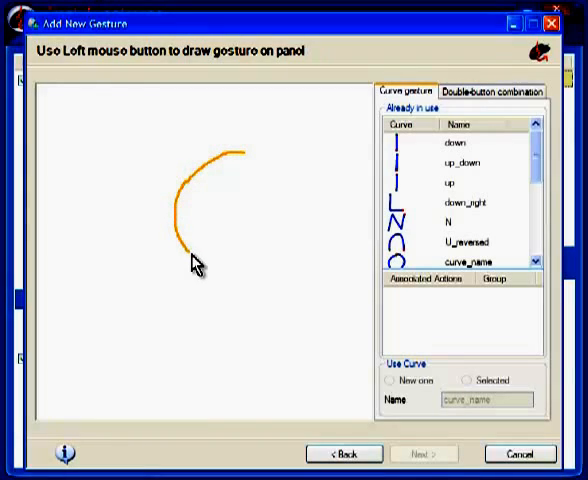
pyautogui.moveTo(185, 250); pyautogui.dragTo(272, 218)
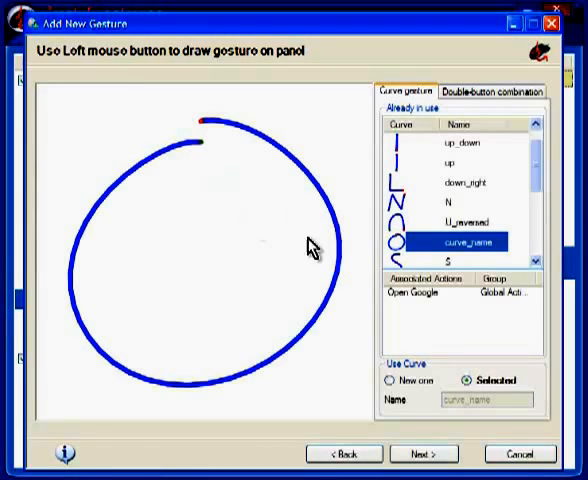
pyautogui.moveTo(305, 265)
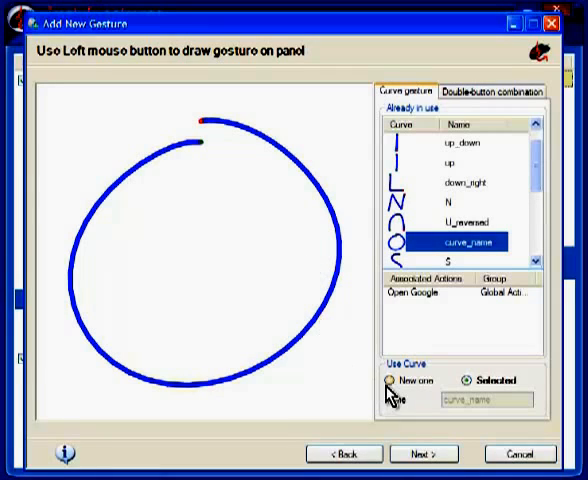
pyautogui.click(386, 380)
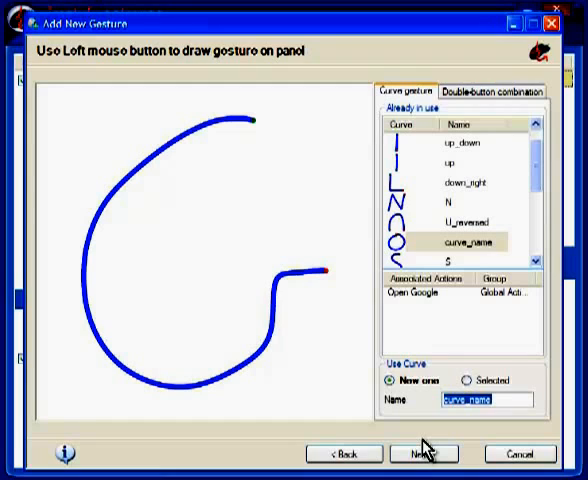
pyautogui.write('G')
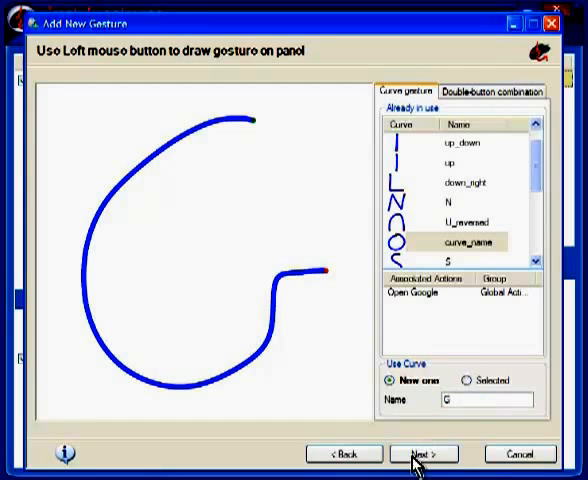
pyautogui.click(424, 453)
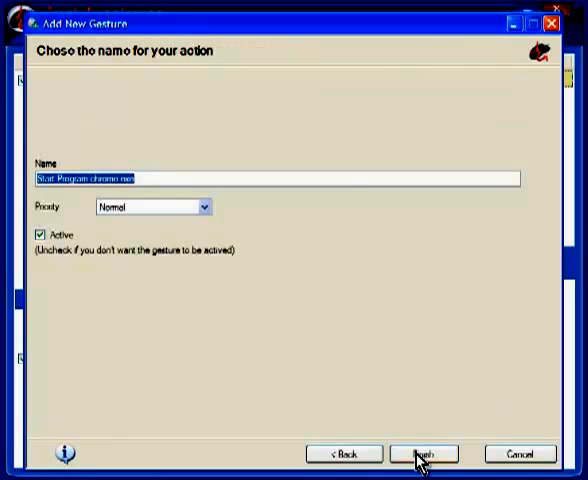
# - Finish the Start Program chrome.exe gesture with the default name and priority
pyautogui.click(423, 453)
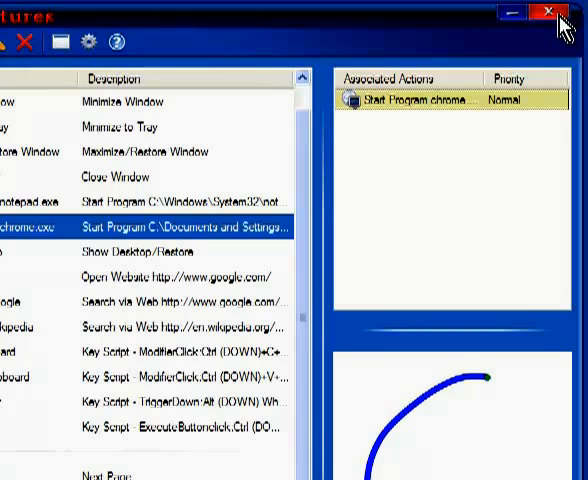
pyautogui.moveTo(550, 12)
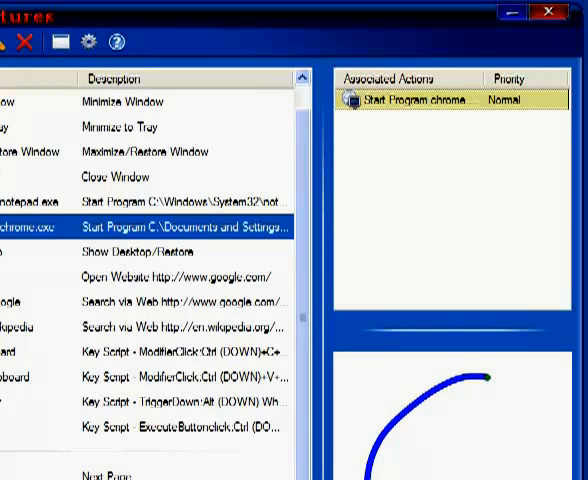